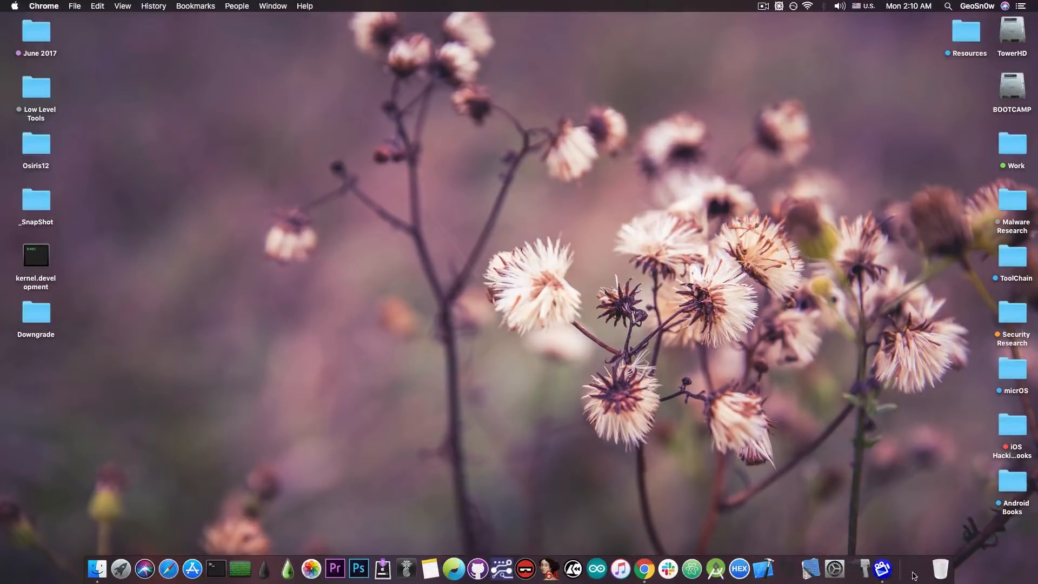
Bring Chrome forward and switch to sparkey's "got shell btw" tweet tab.
click(643, 568)
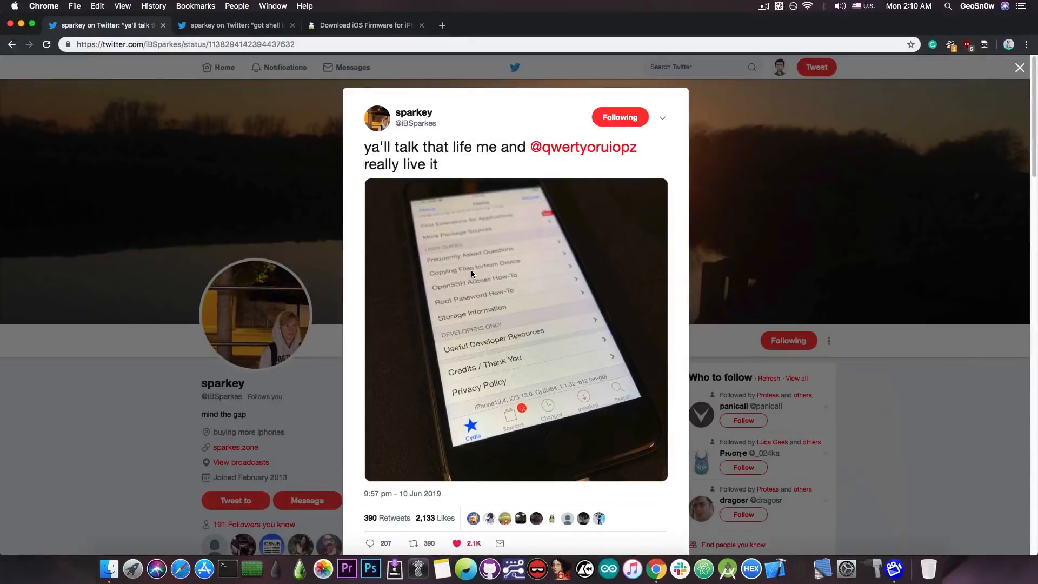
mouse_move(240, 127)
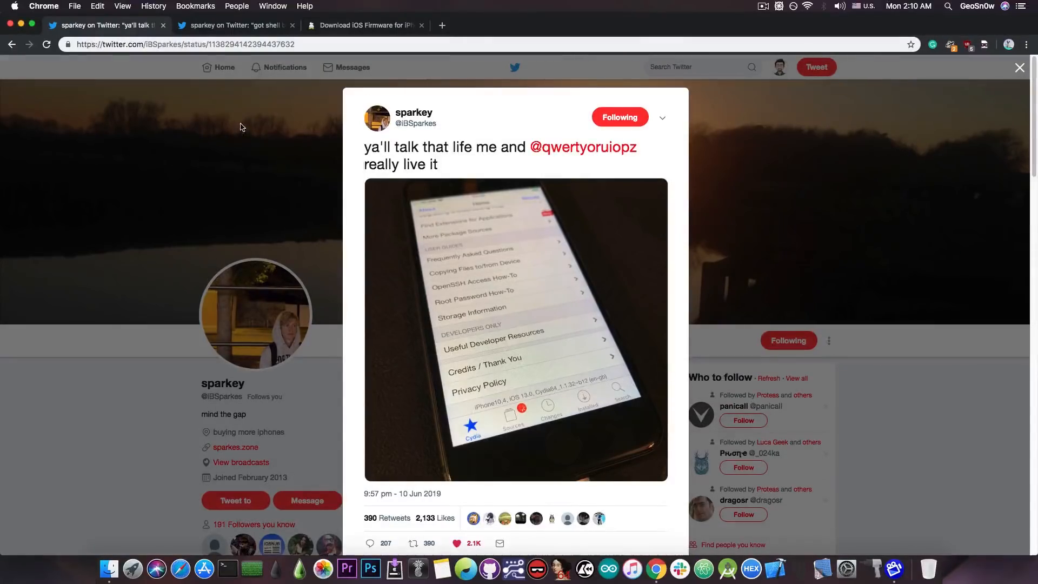
click(235, 26)
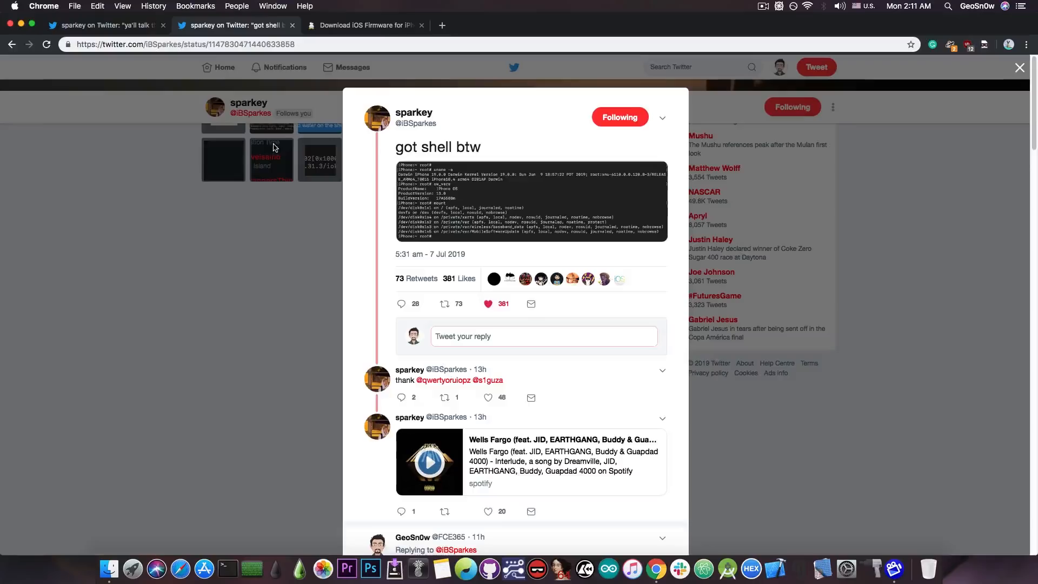
click(103, 26)
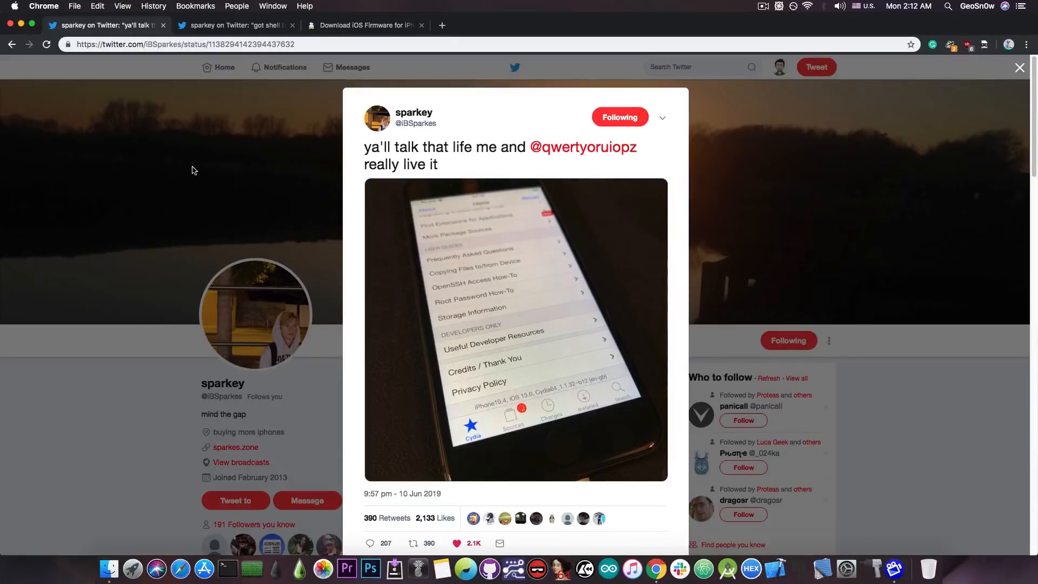
mouse_move(189, 168)
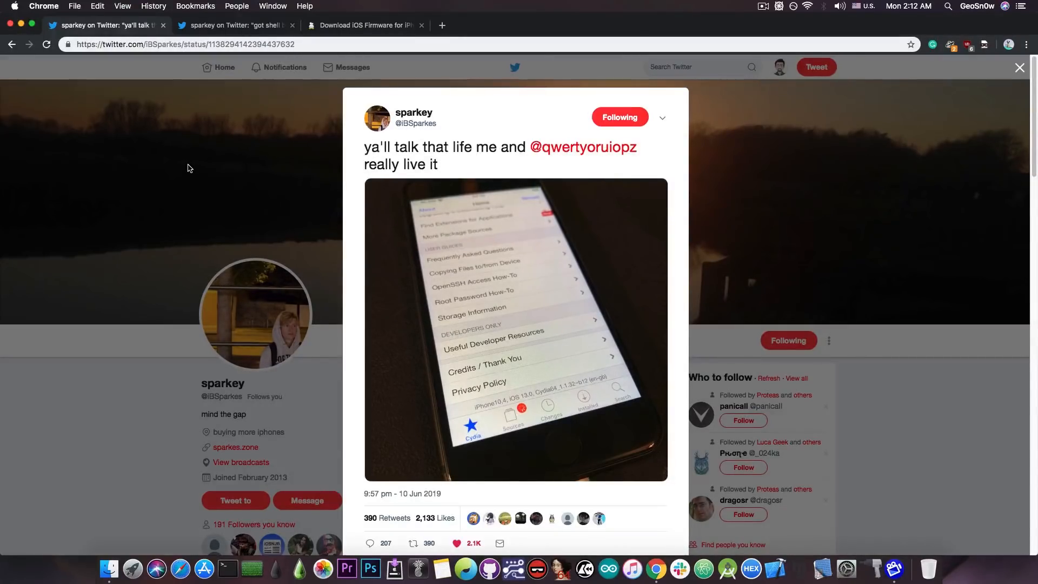
click(236, 25)
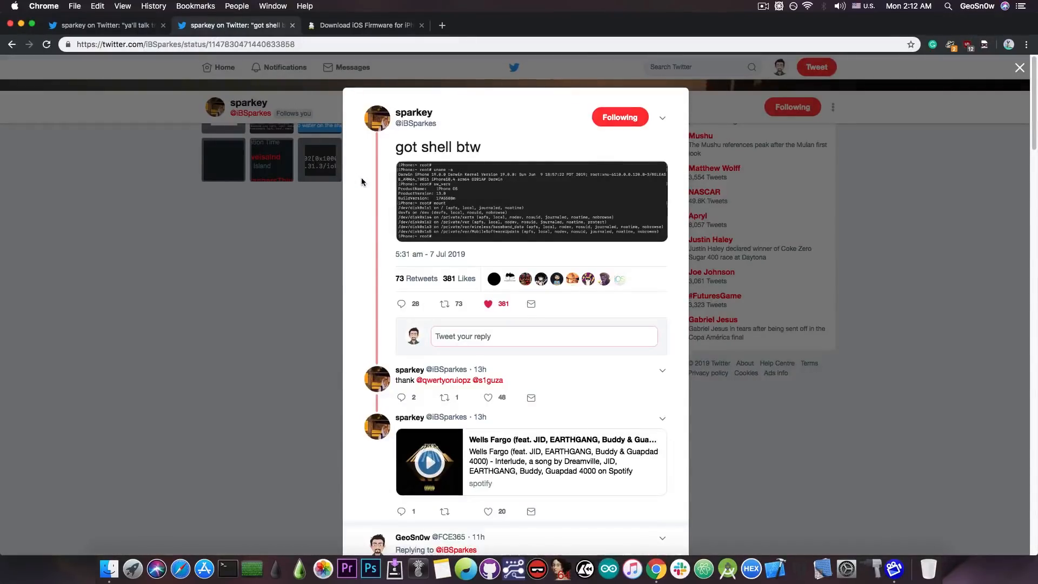
mouse_move(603, 262)
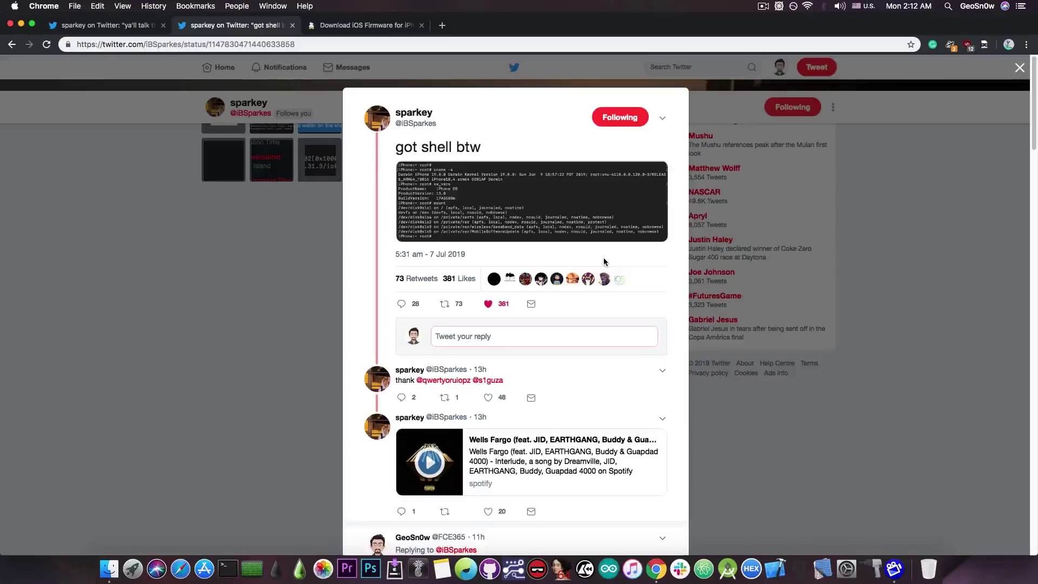
scroll(down, 3)
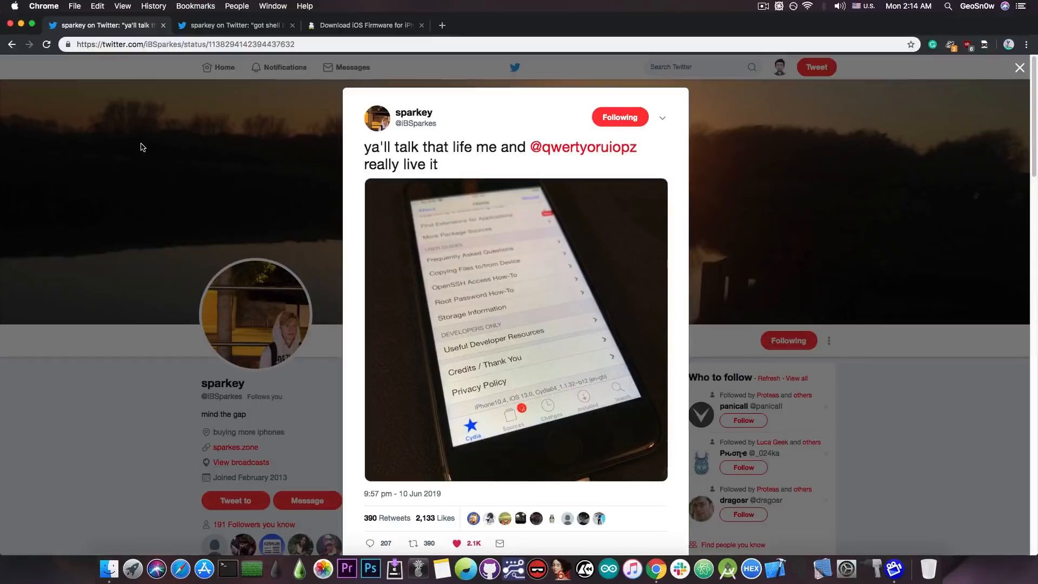
mouse_move(131, 141)
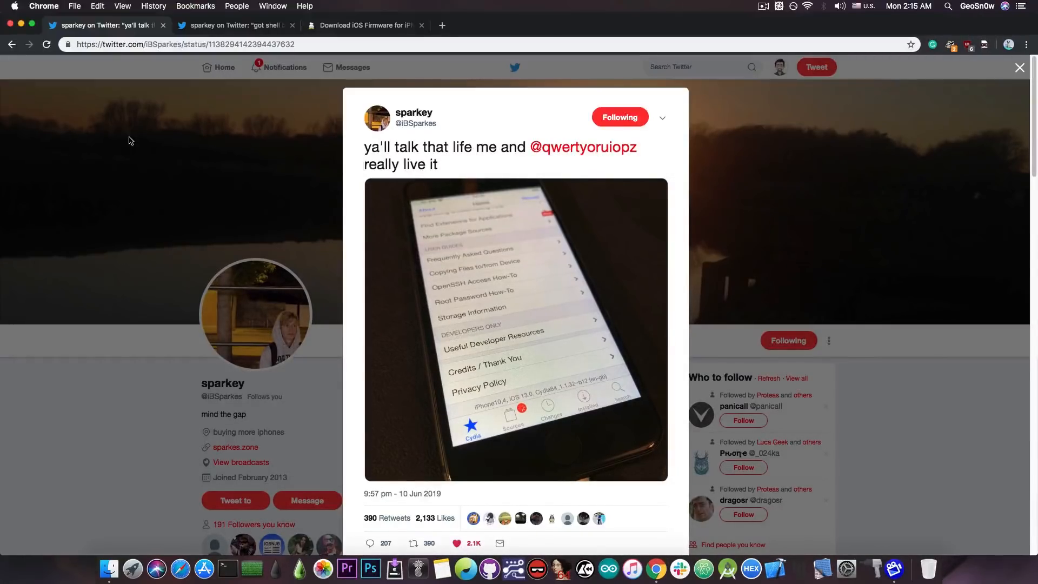
Return to the "sparkey on Twitter: got shell btw" tab with the terminal screenshot.
click(232, 25)
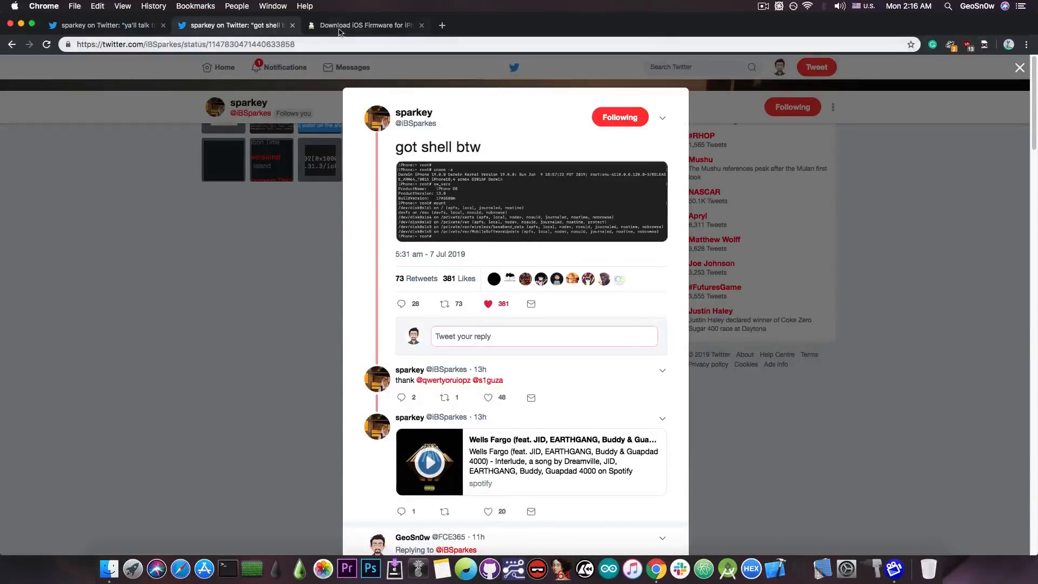
Switch to the "Download iOS Firmware for iPhone" tab on ipsw.me.
click(362, 26)
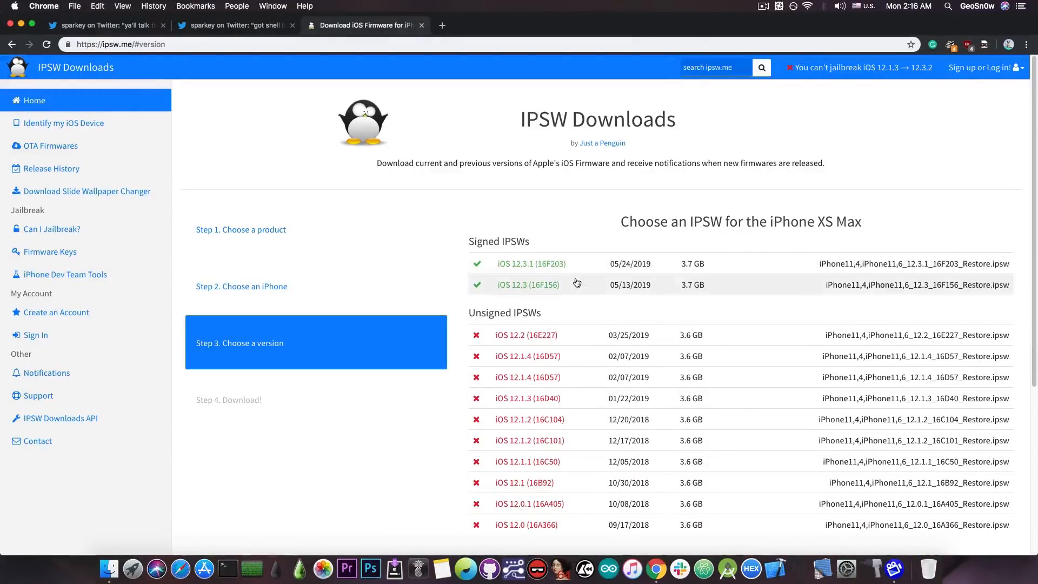
mouse_move(576, 287)
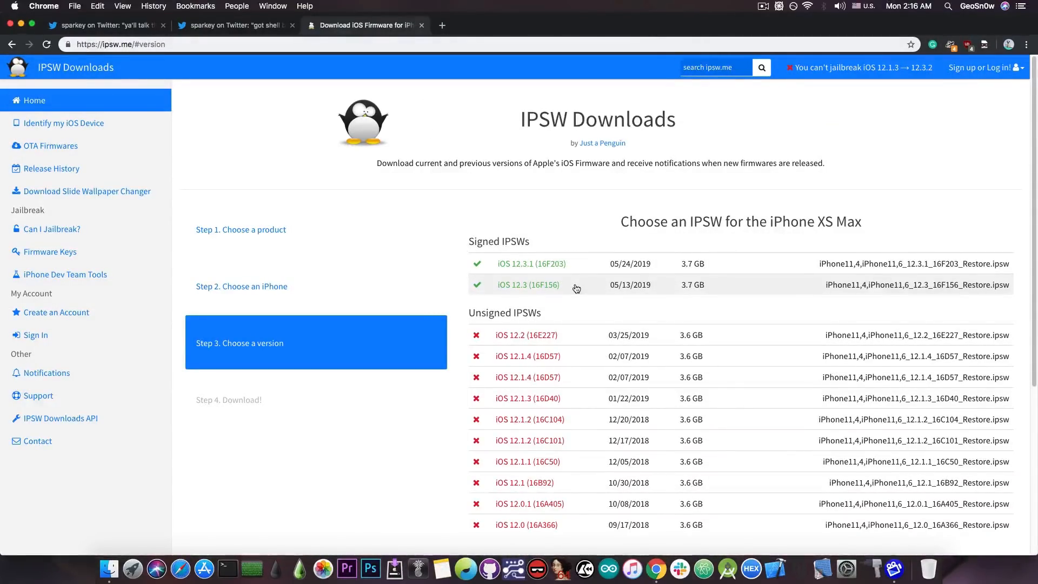